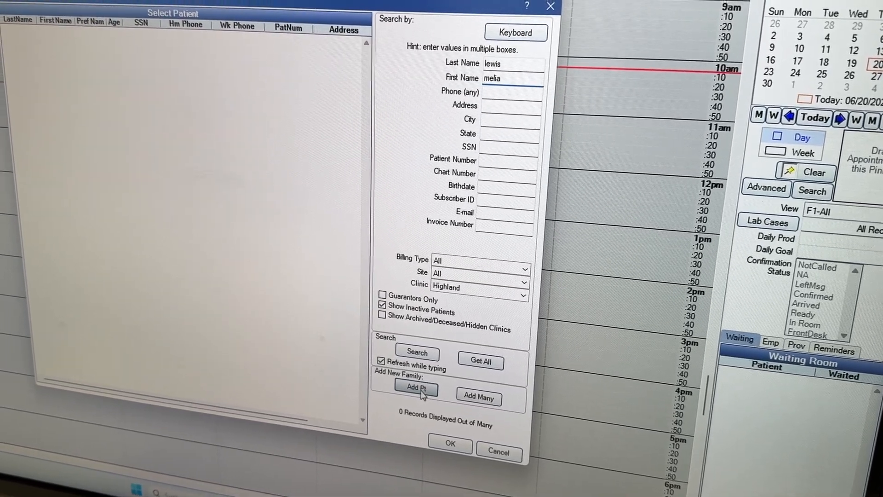
{"action": "left_click", "coordinate": [416, 387]}
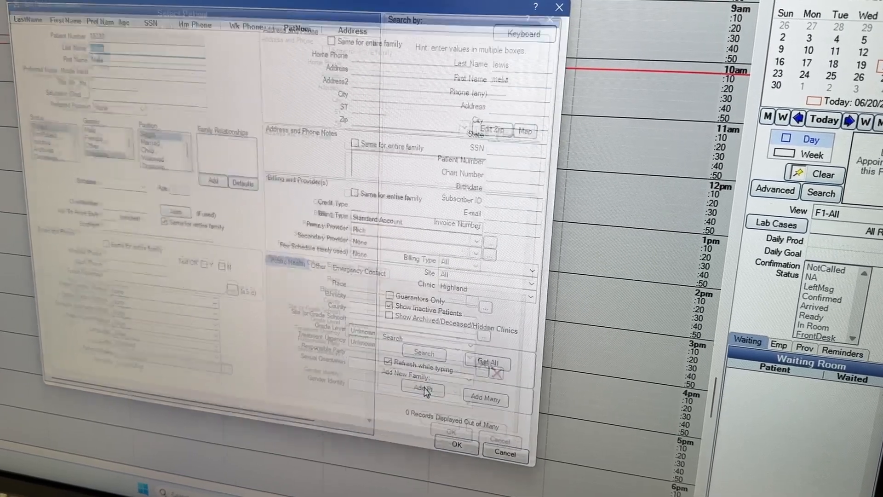
{"action": "left_click", "coordinate": [423, 388]}
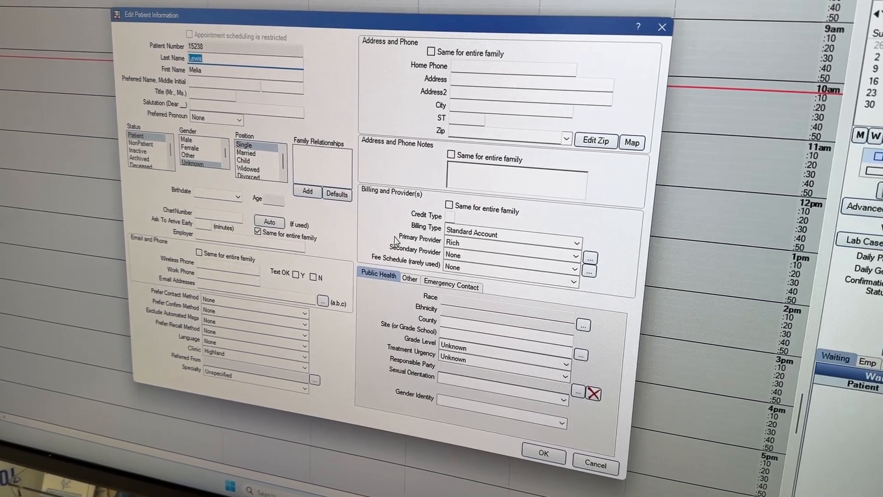
{"action": "left_click", "coordinate": [451, 288]}
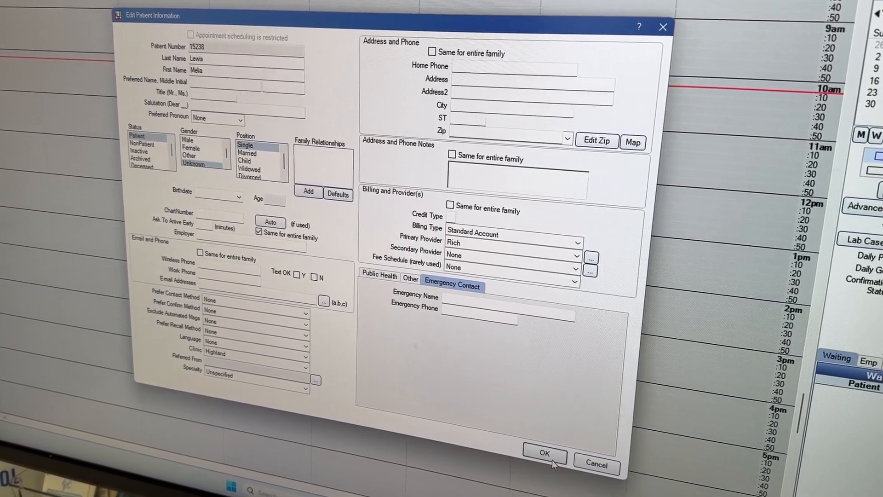
{"action": "left_click", "coordinate": [544, 454]}
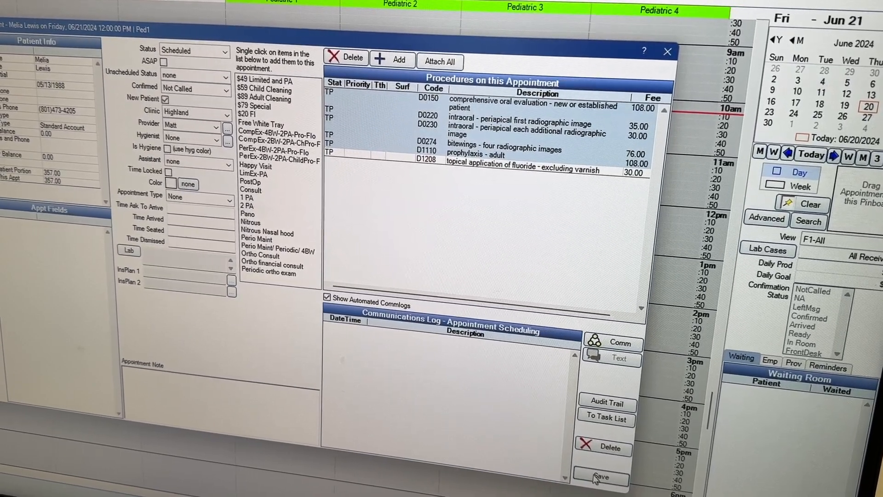
- Save the noon appointment with its procedures and reopen the $357.00 block's details
{"action": "left_click", "coordinate": [601, 476]}
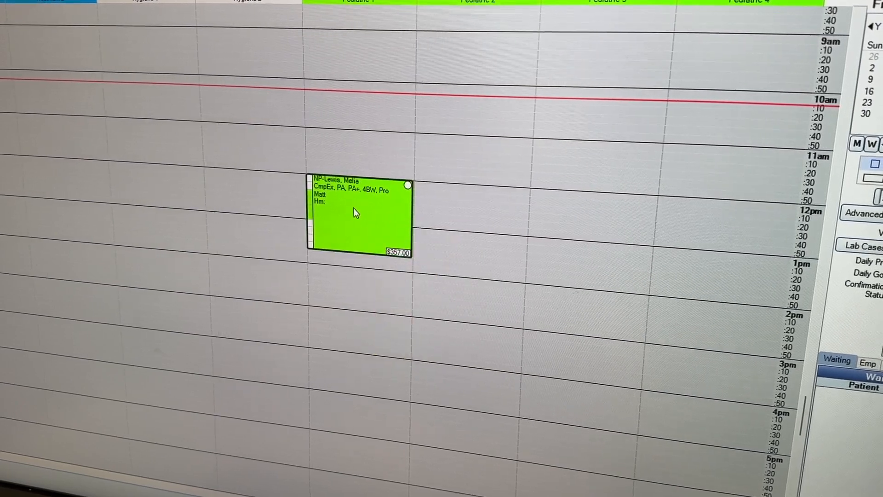
{"action": "double_click", "coordinate": [358, 217]}
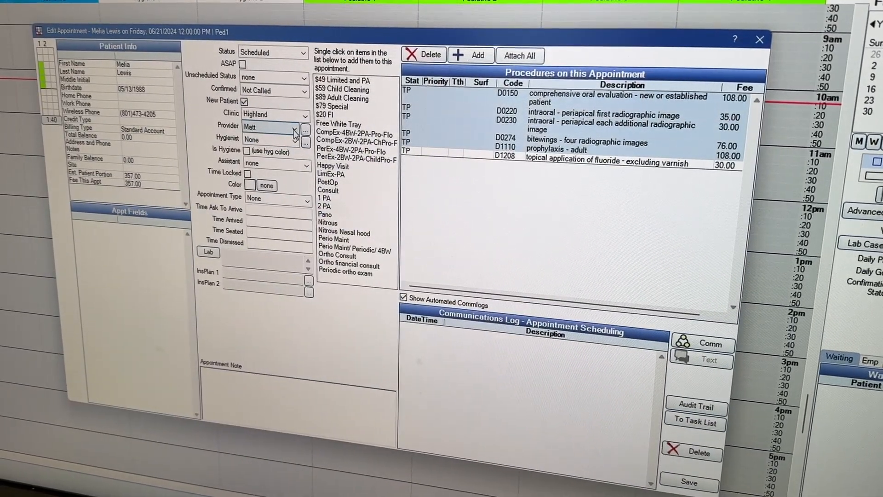